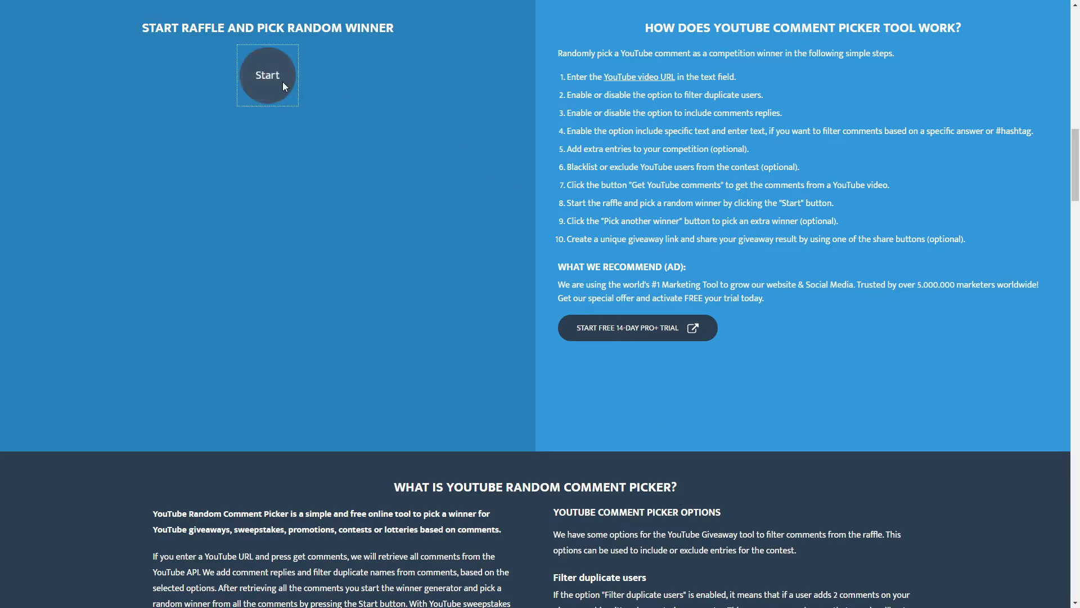
- Start the raffle to draw a random winning commenter from the 18 entrants
{"action": "left_click", "coordinate": [268, 74]}
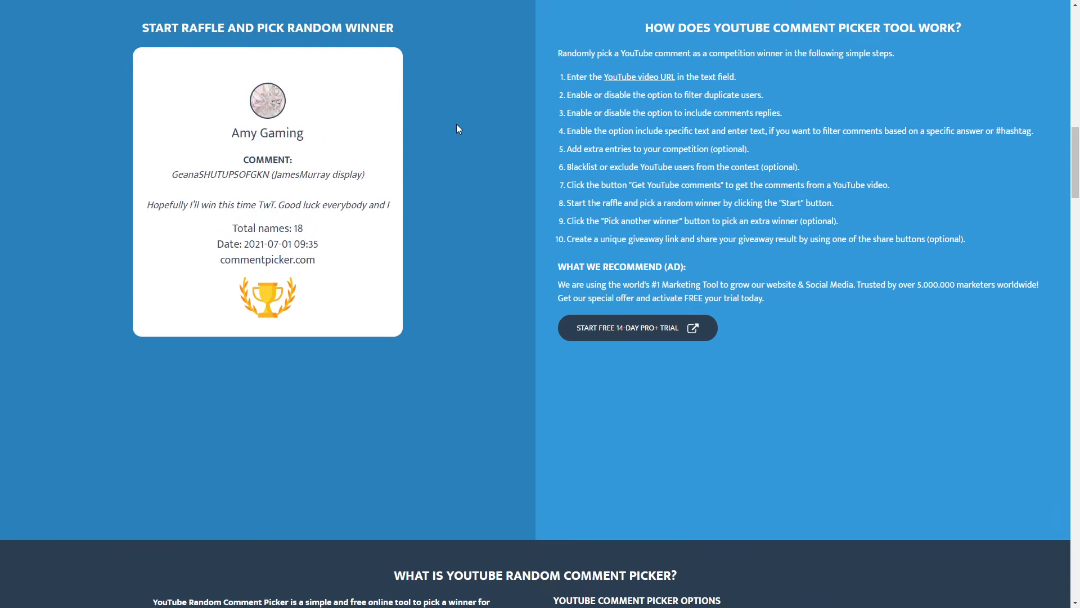